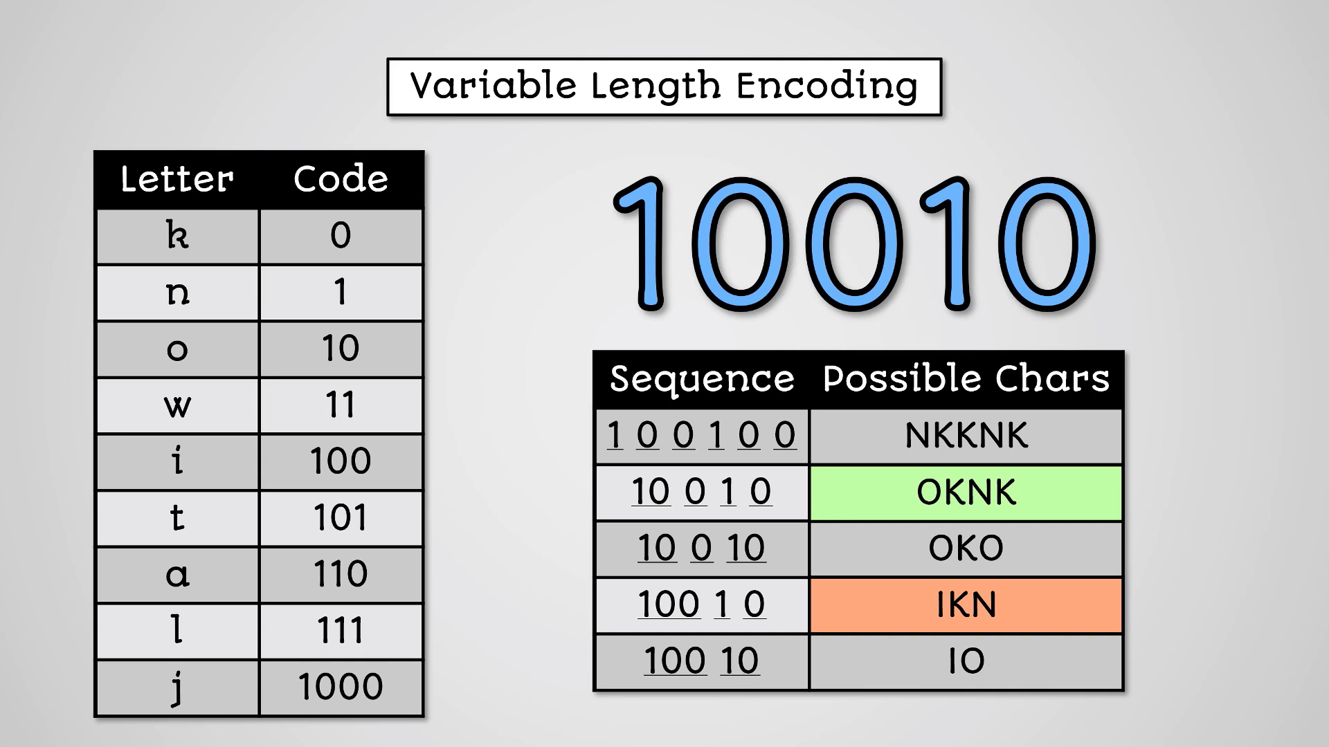
# Advance the slide to reveal the 10010 decodings table, OKNK in green and IKN in orange
pyautogui.hscroll(3)
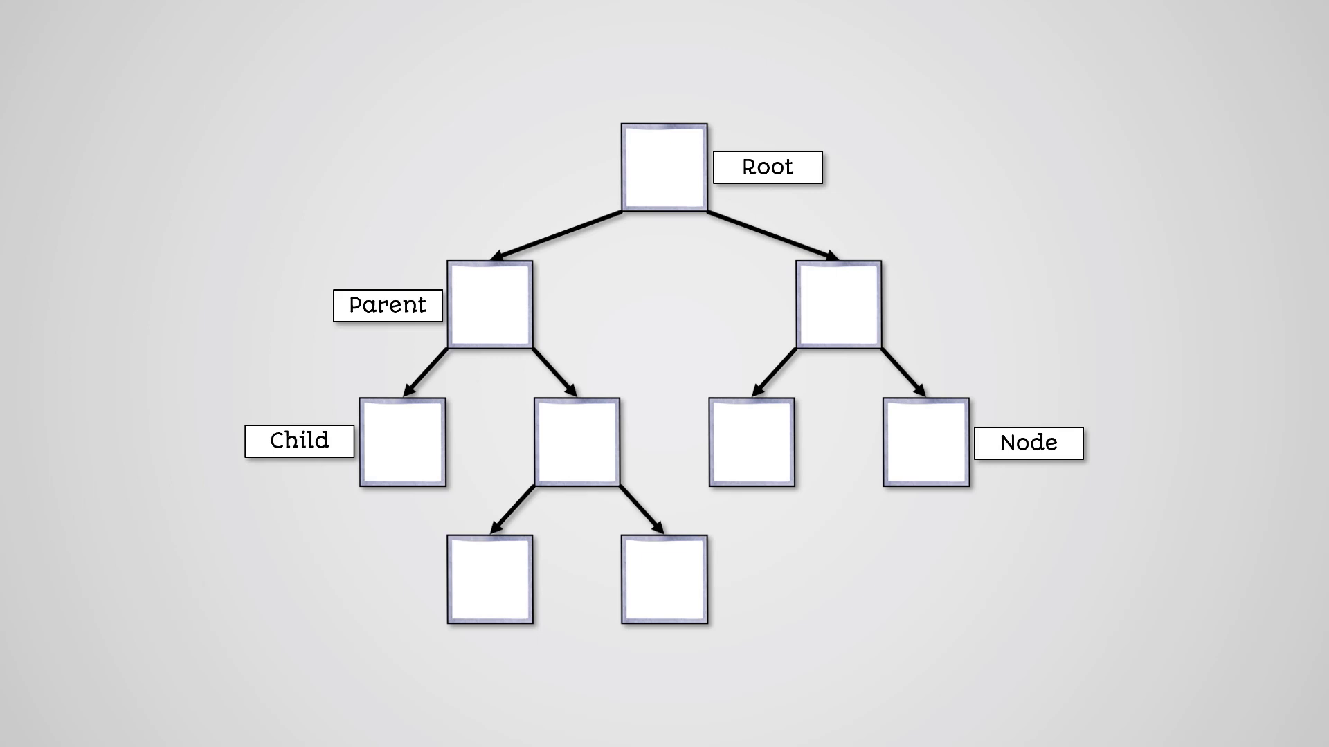
# Trigger the glow animation on the Parent box of the binary tree diagram
pyautogui.click(490, 306)
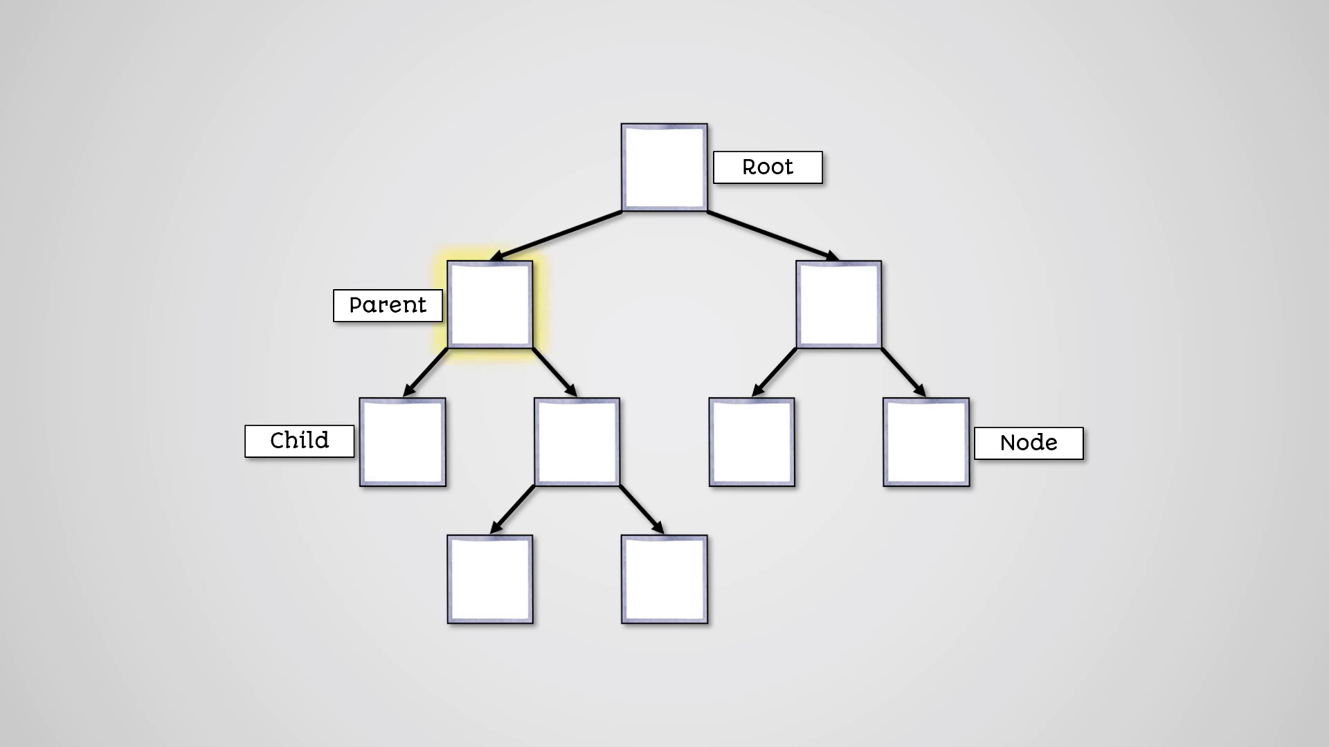